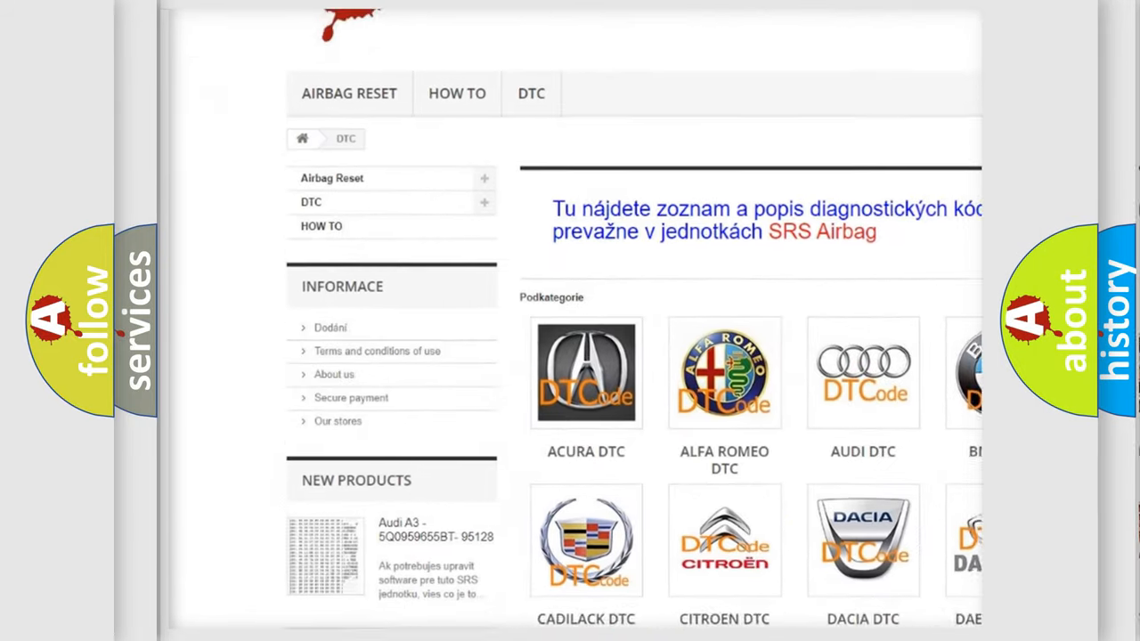
scroll(down, 3)
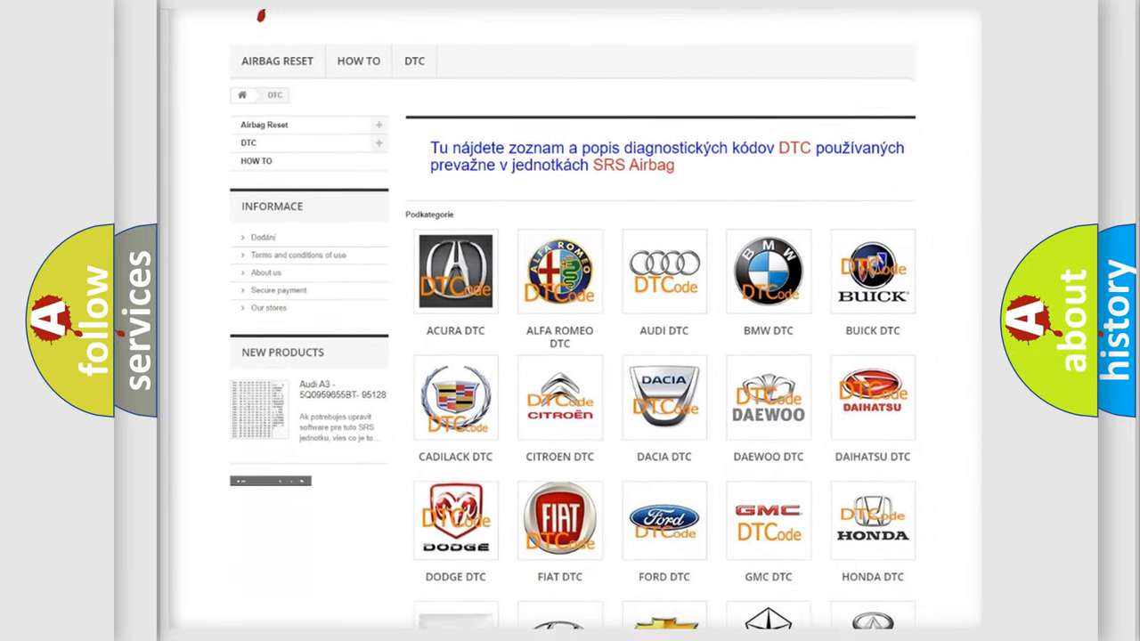
scroll(down, 3)
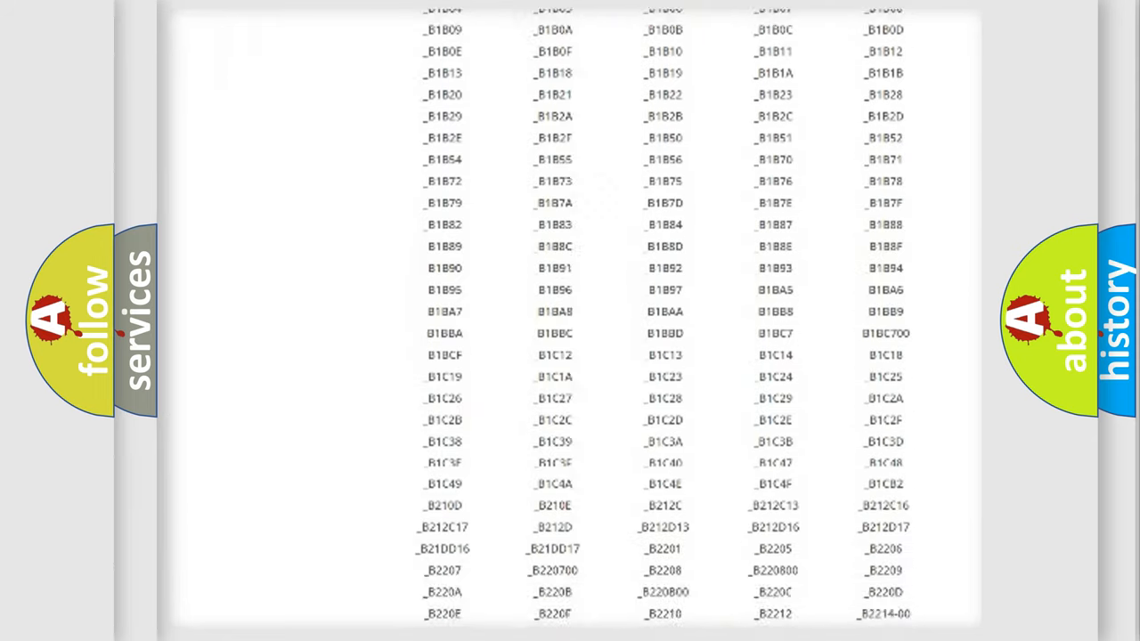
scroll(down, 3)
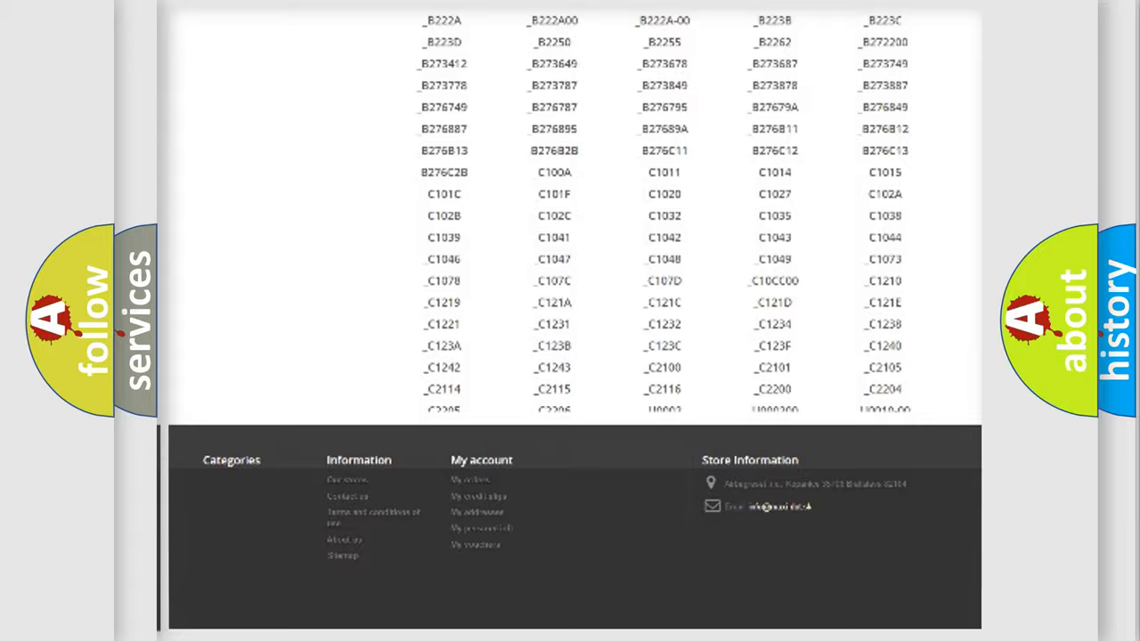